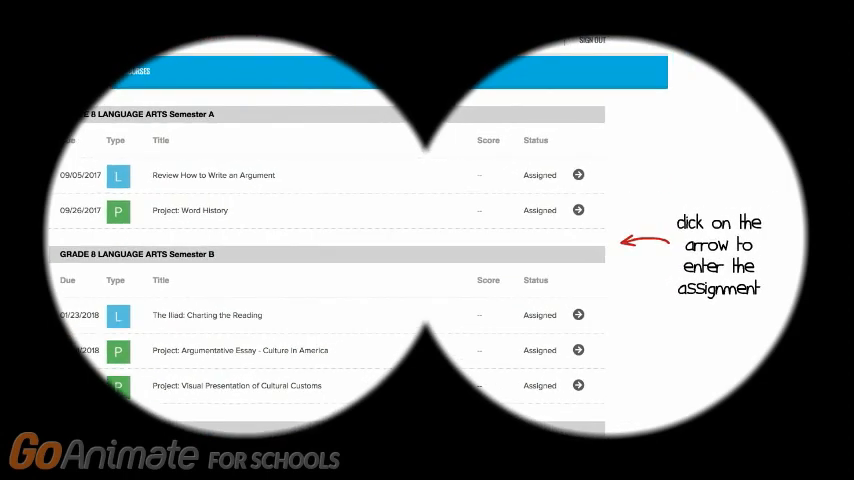
Step: Open the assignment from the course list at question 1 with its print options showing
{"action": "left_click", "coordinate": [578, 175]}
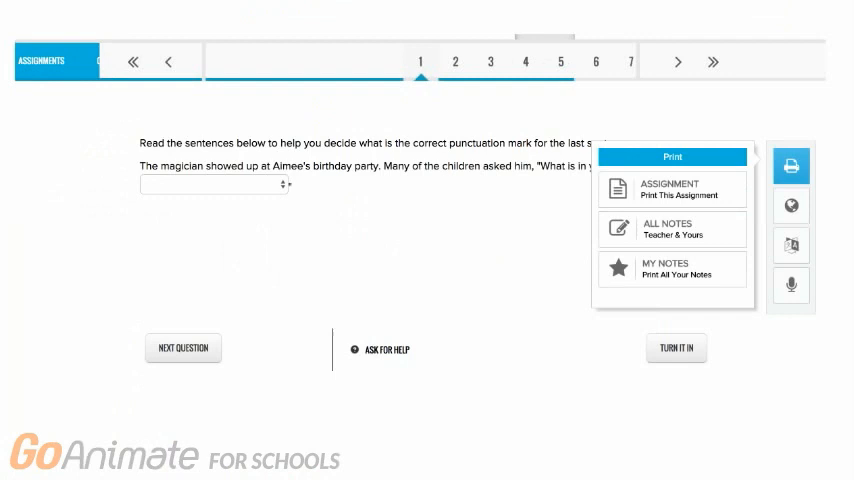
Step: Show the Reference lookup tool, then the Speak As read-aloud tool on the side bar
{"action": "left_click", "coordinate": [789, 224]}
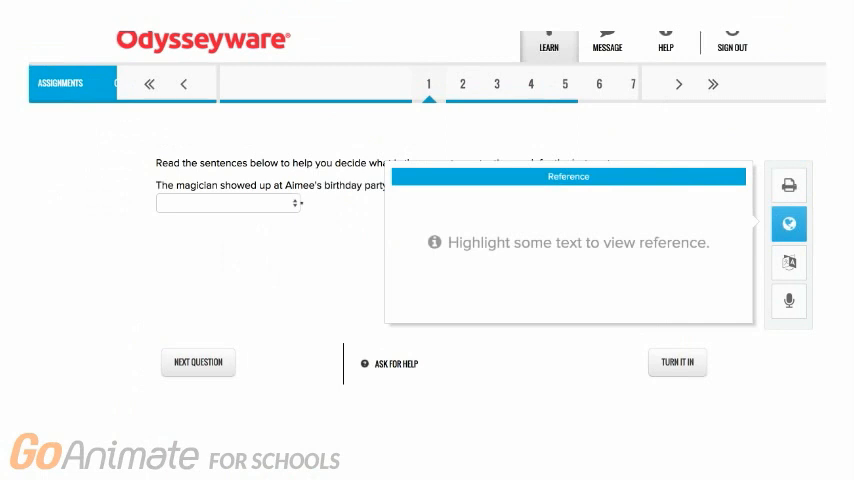
{"action": "left_click", "coordinate": [788, 301]}
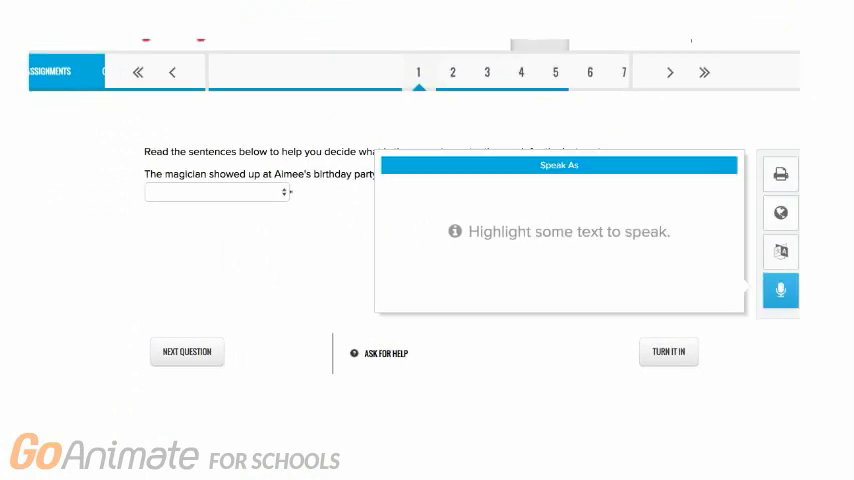